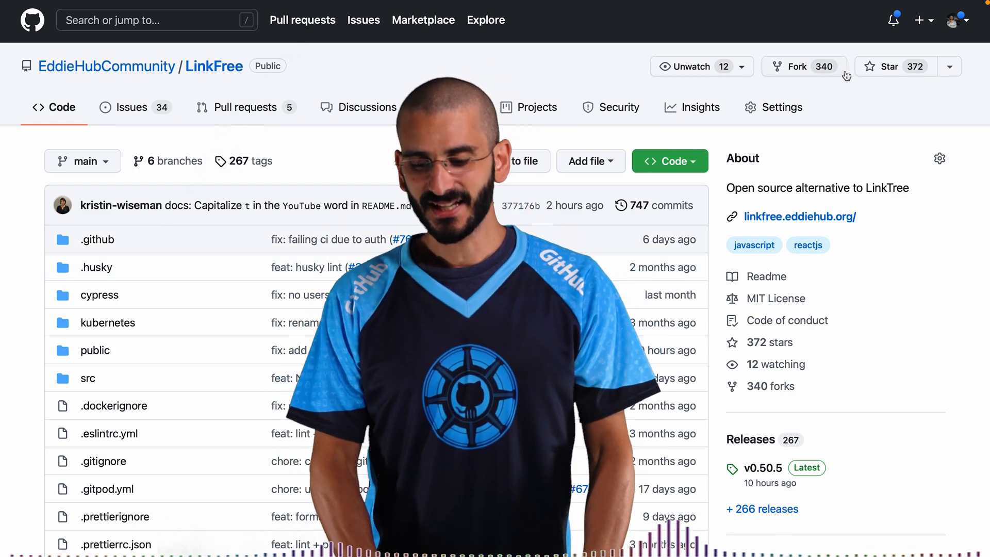
Show the Add to list menu for the LinkFree repository
left_click(950, 67)
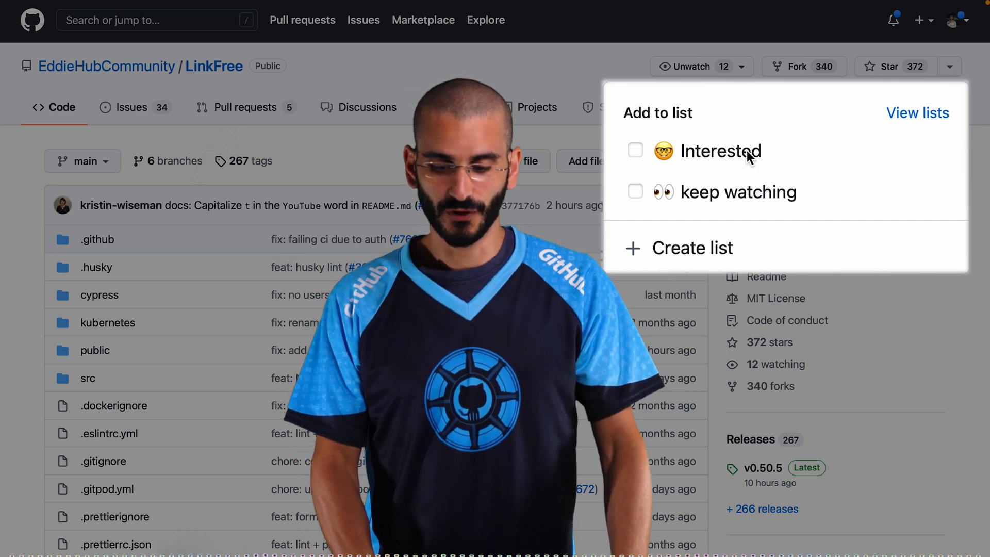
mouse_move(696, 203)
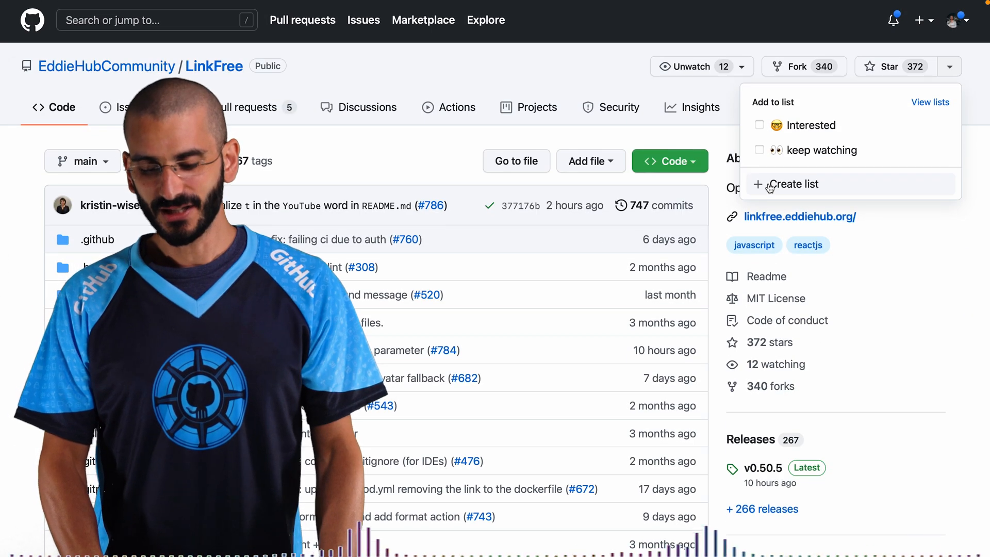
Create the 'Must share' list described as 'Projects to share' containing LinkFree
left_click(794, 183)
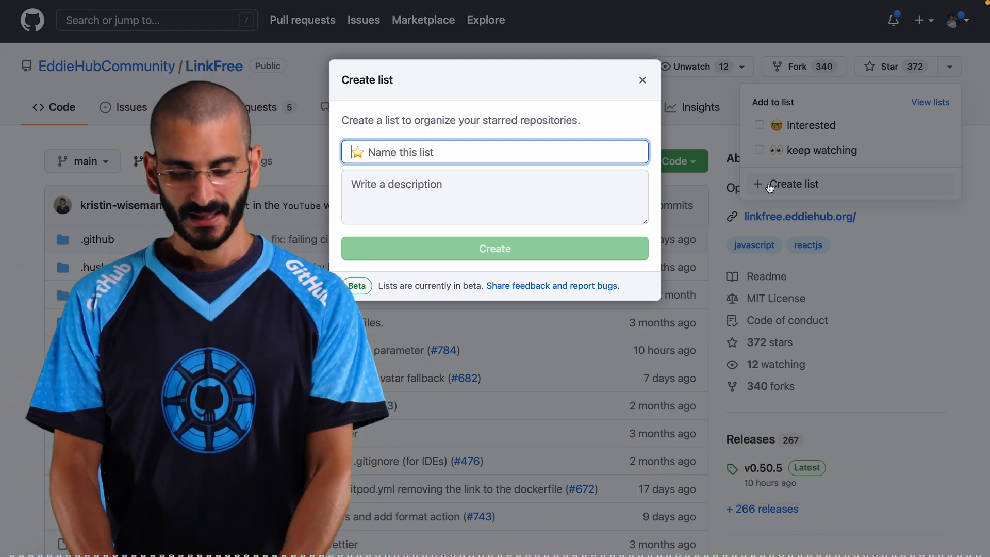
type("Mus")
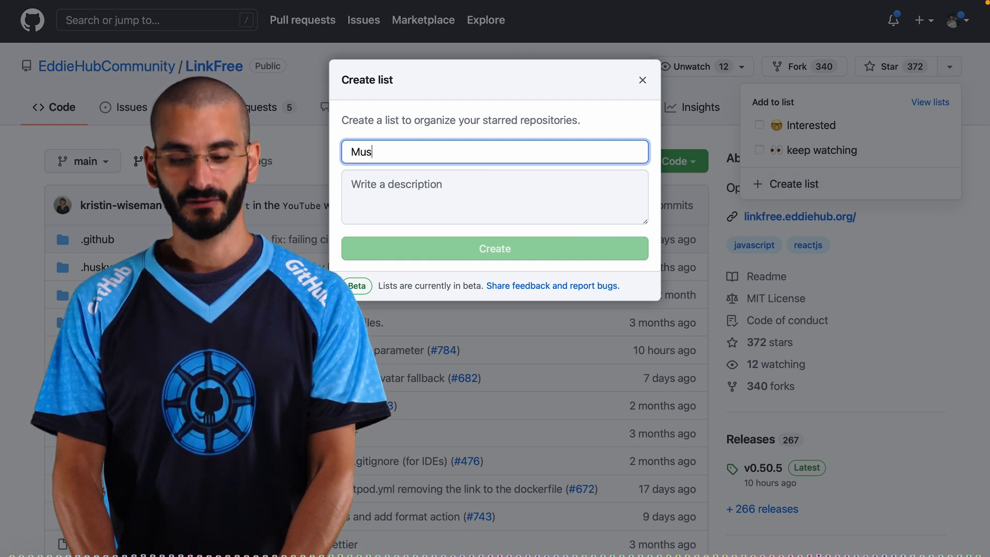
type("t share")
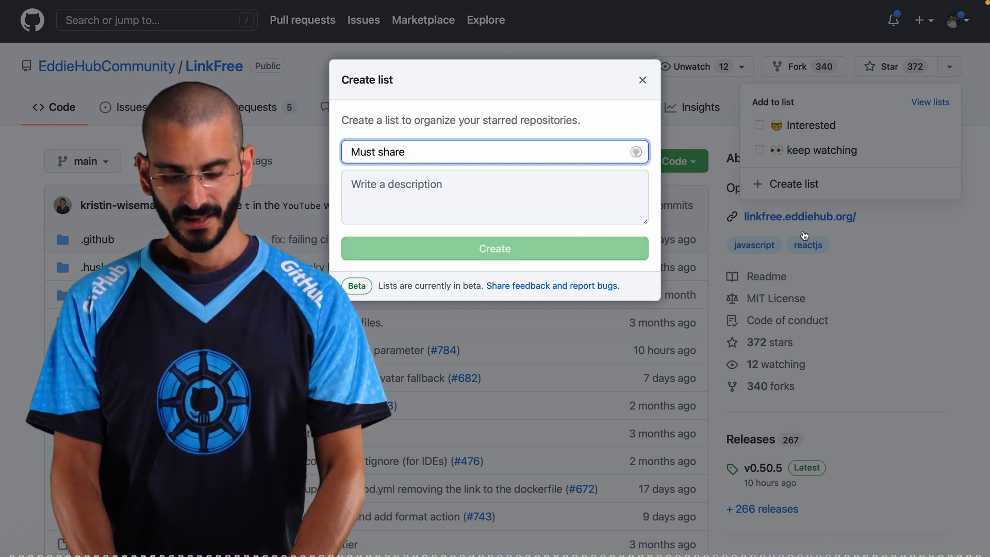
type("Projet")
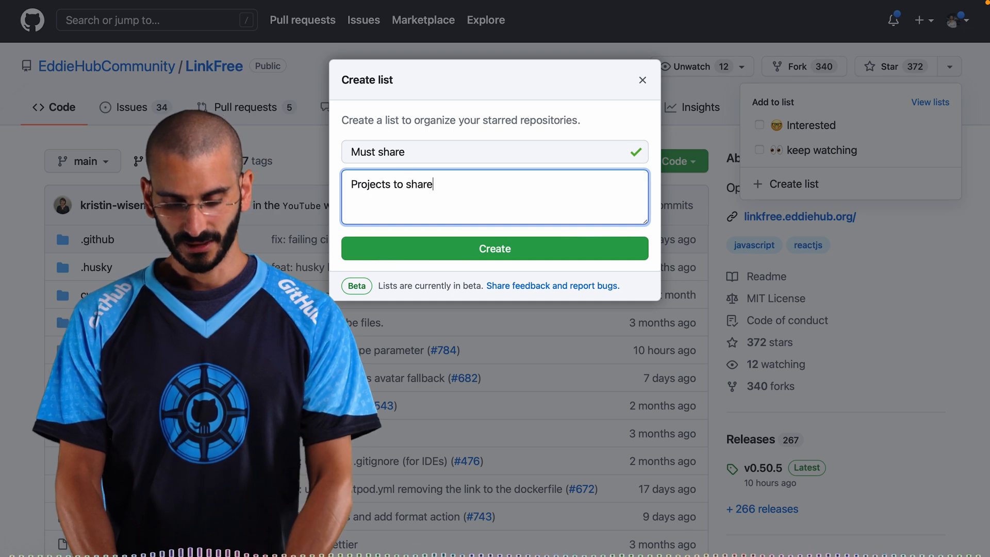
left_click(494, 248)
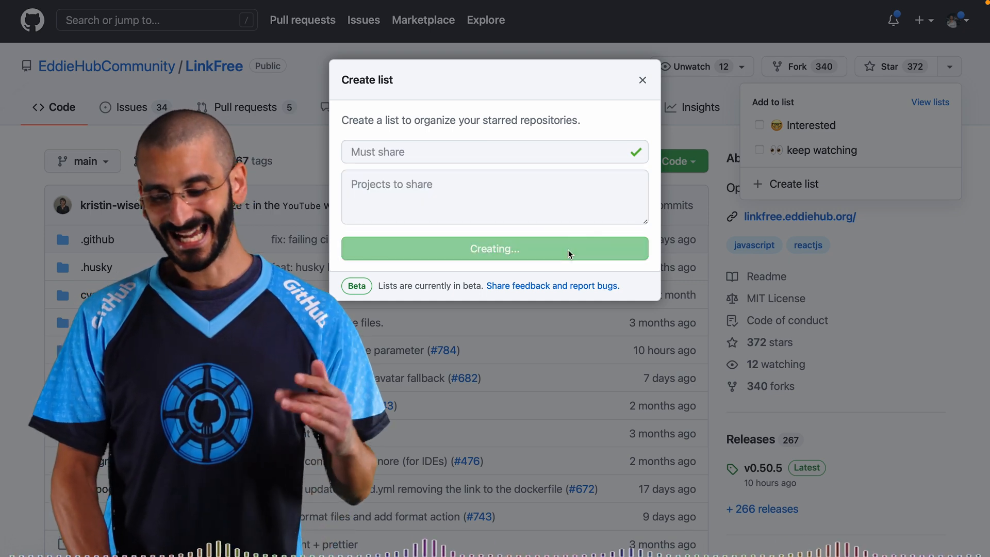
left_click(495, 248)
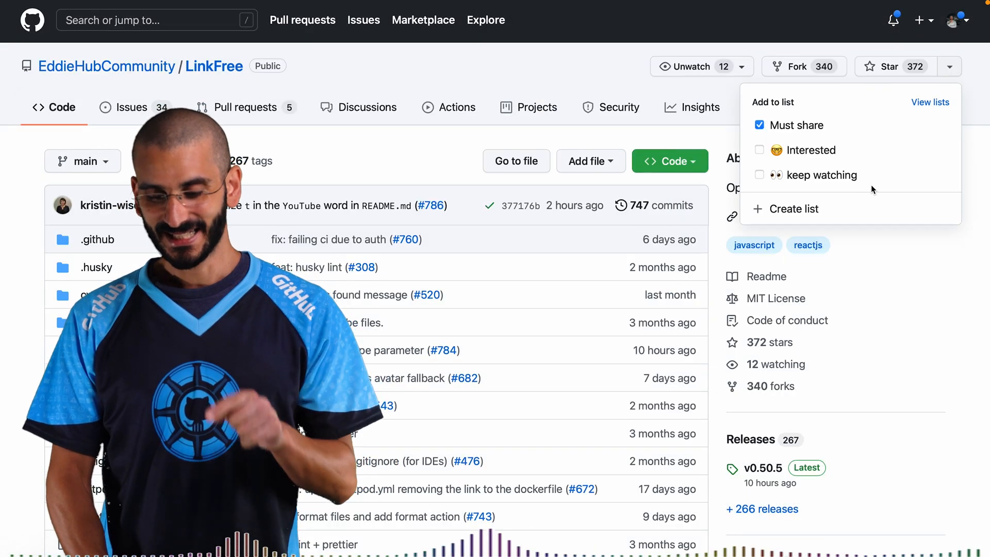
mouse_move(896, 244)
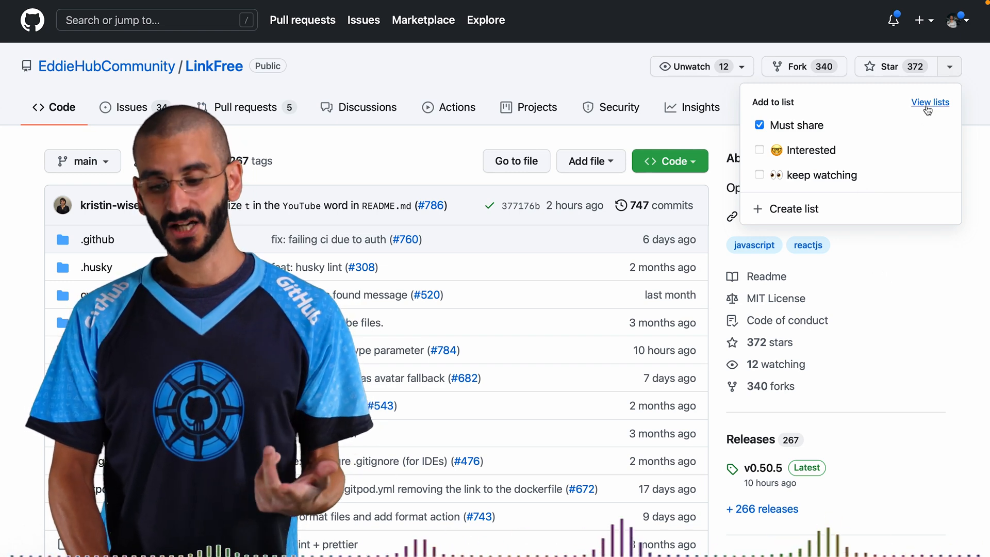
View all star lists on the profile stars page and scroll back to Lists
left_click(929, 102)
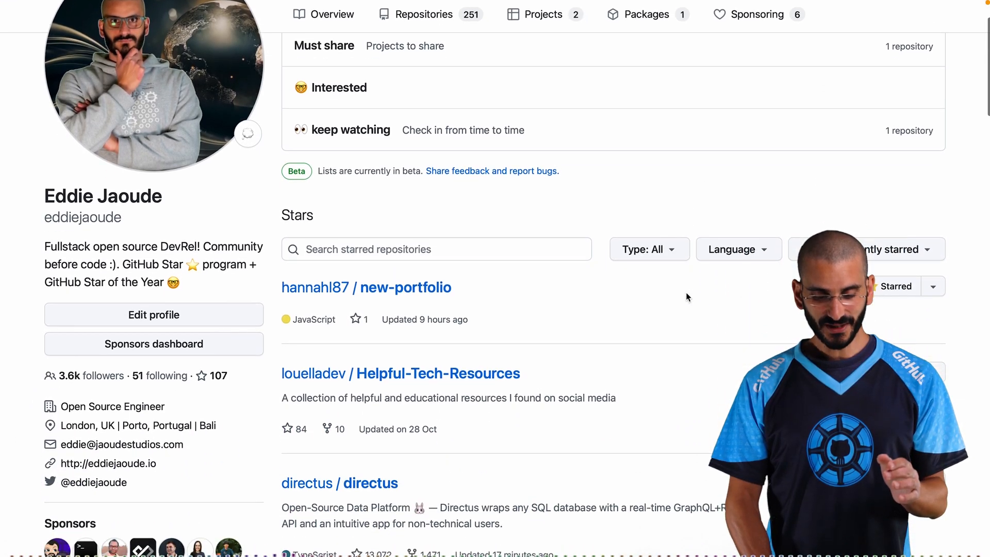
scroll("down", 3)
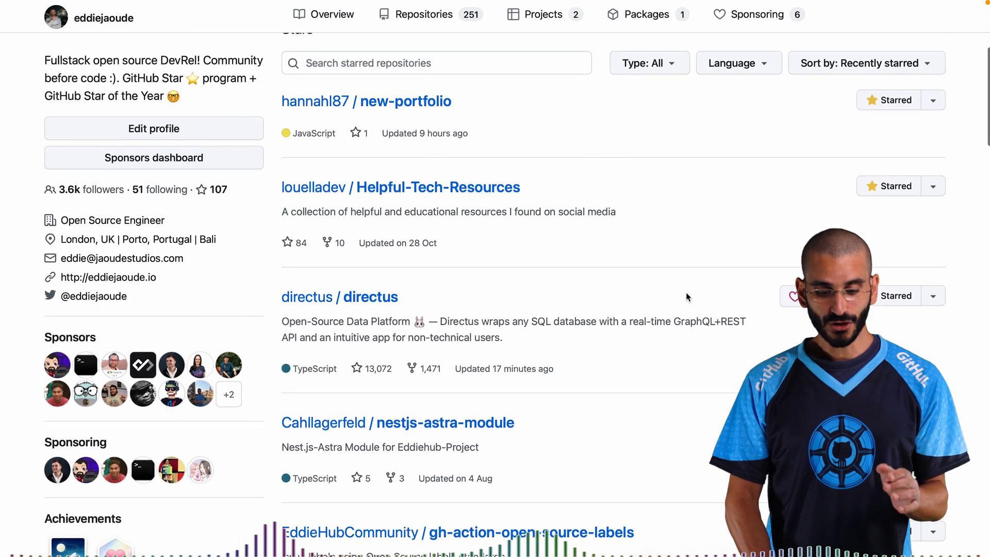
scroll("up", 3)
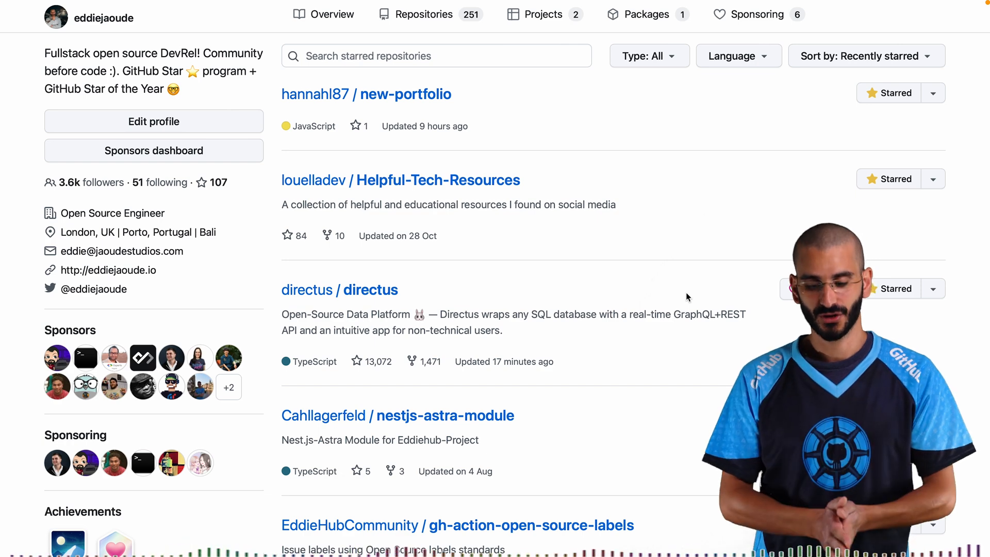
mouse_move(751, 137)
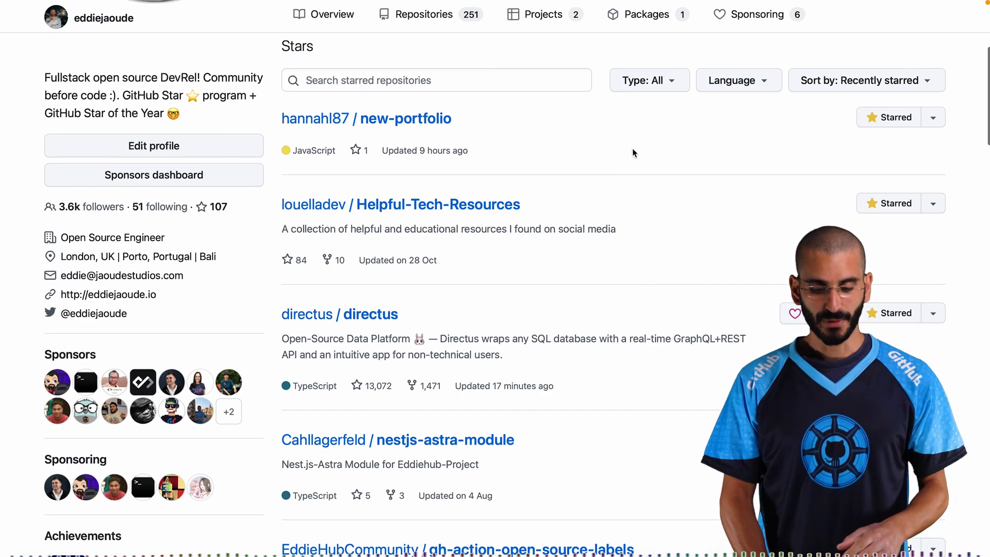
scroll("up", 3)
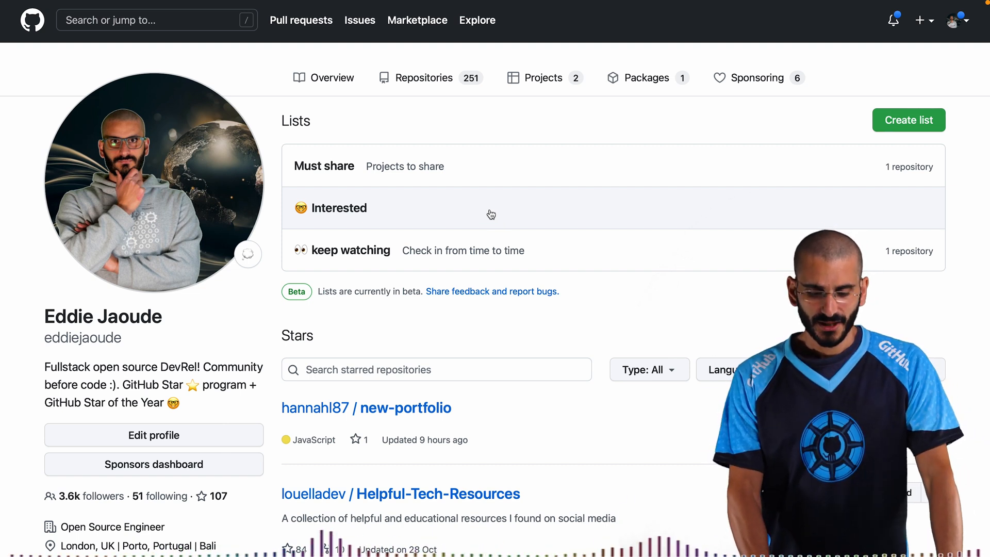
mouse_move(908, 157)
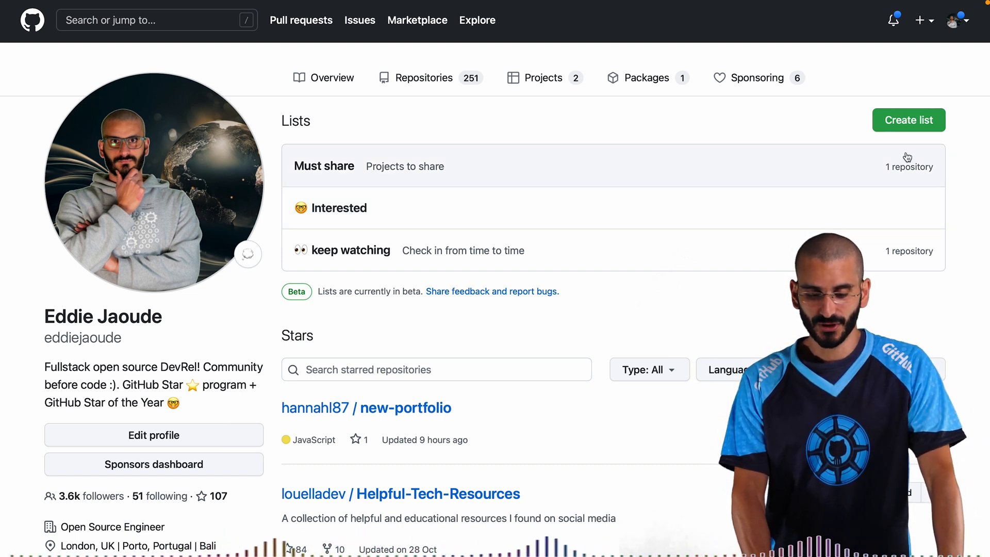
mouse_move(398, 250)
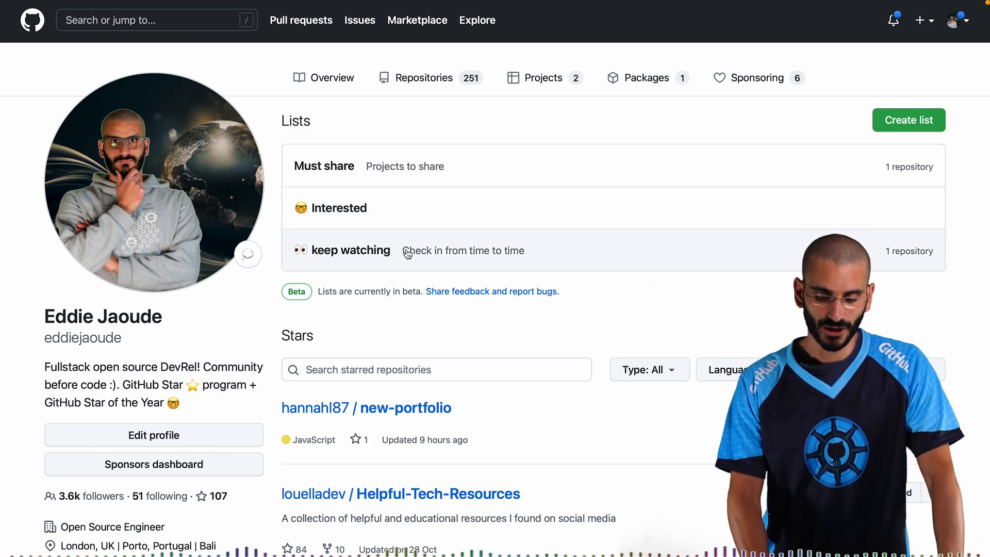
Open the keep watching star list
left_click(351, 250)
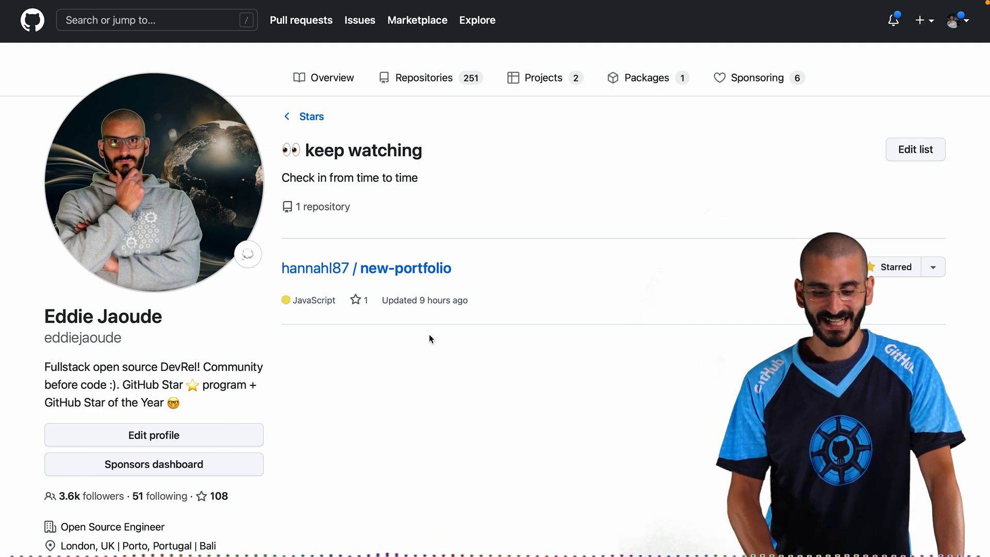
mouse_move(463, 146)
type("github.com/EddieHubCommunity/E")
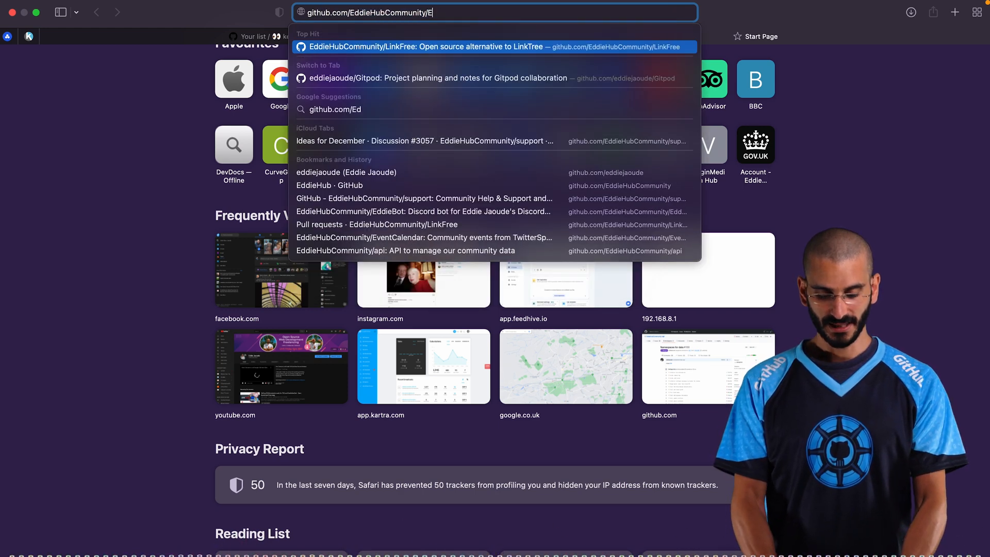
Add the EddieHubCommunity/EventCalendar repository to the Interested list
left_click(424, 238)
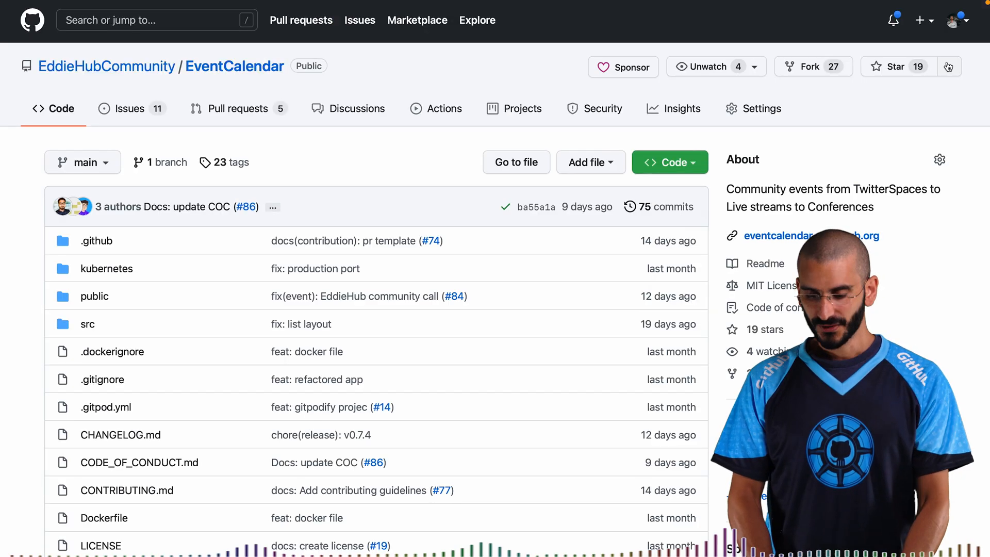
left_click(949, 67)
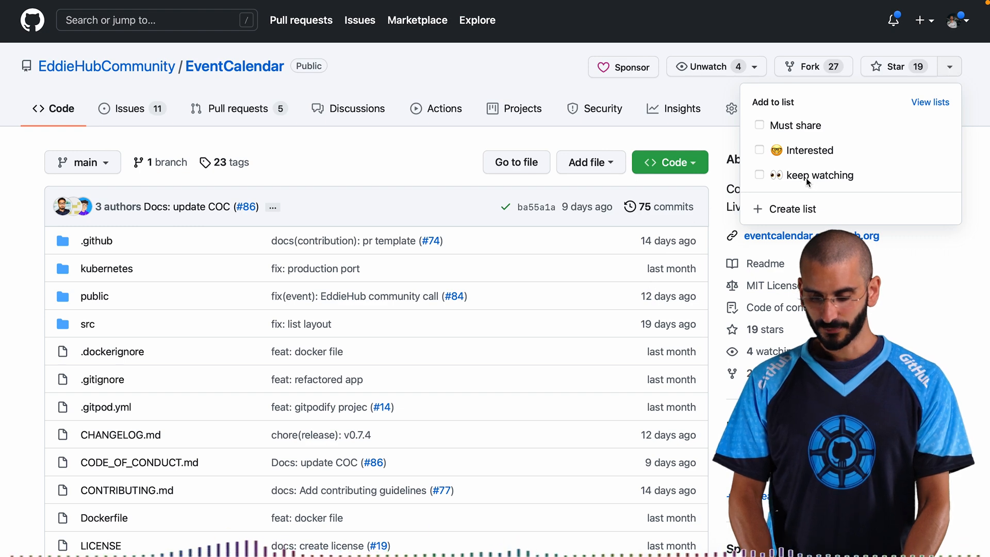
left_click(759, 149)
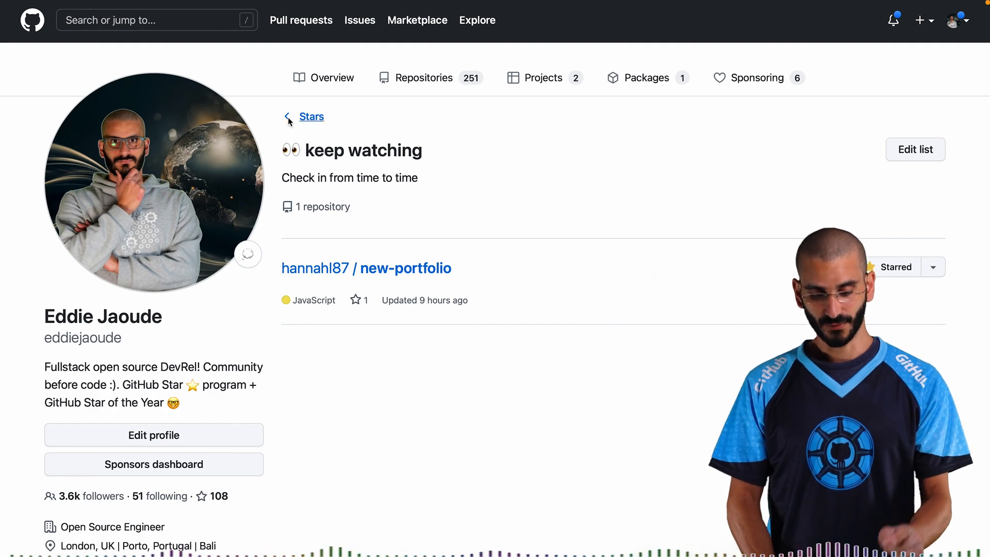
Open the Interested list from the stars overview to confirm EventCalendar
left_click(311, 117)
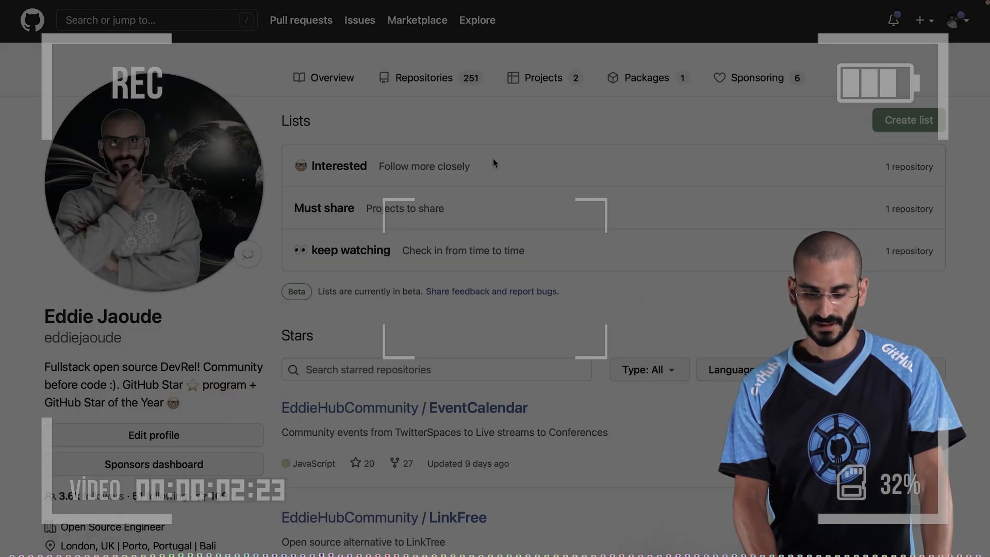
mouse_move(309, 189)
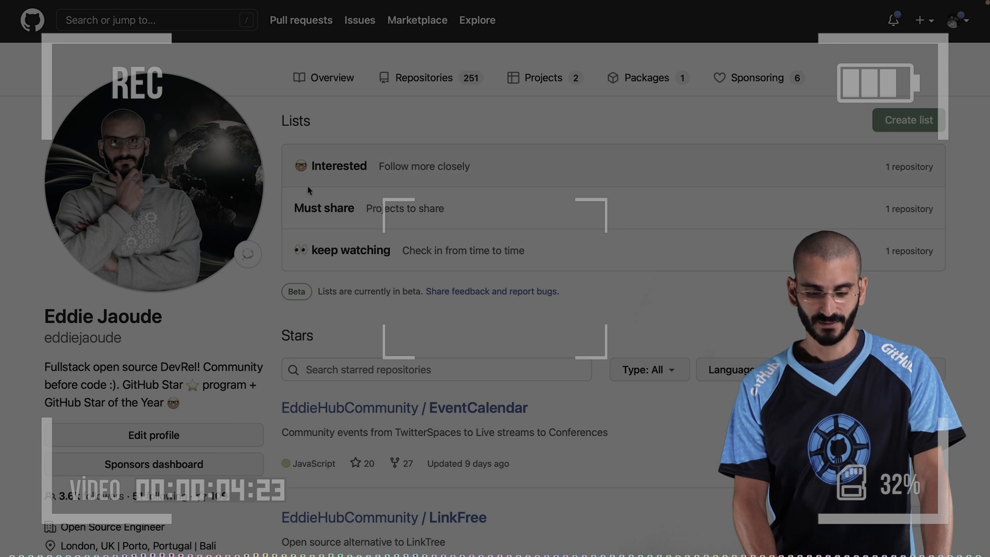
left_click(340, 166)
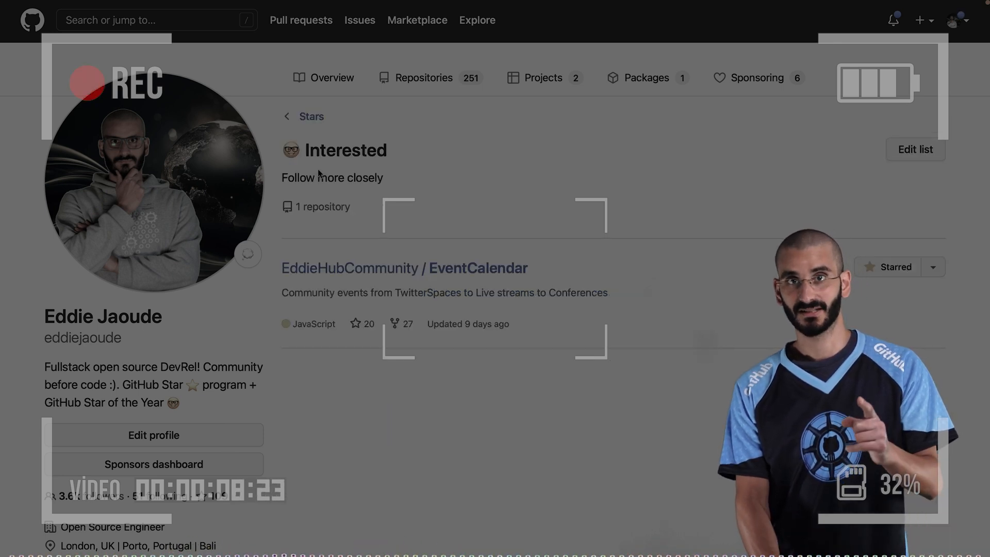
left_click(310, 116)
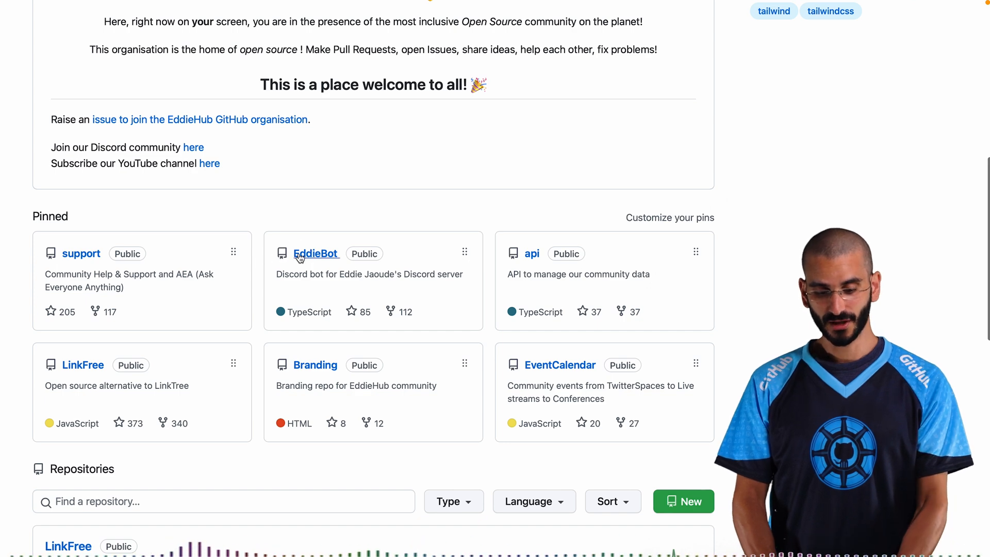
Add the EddieHubCommunity/EddieBot repository to the keep watching list
left_click(316, 253)
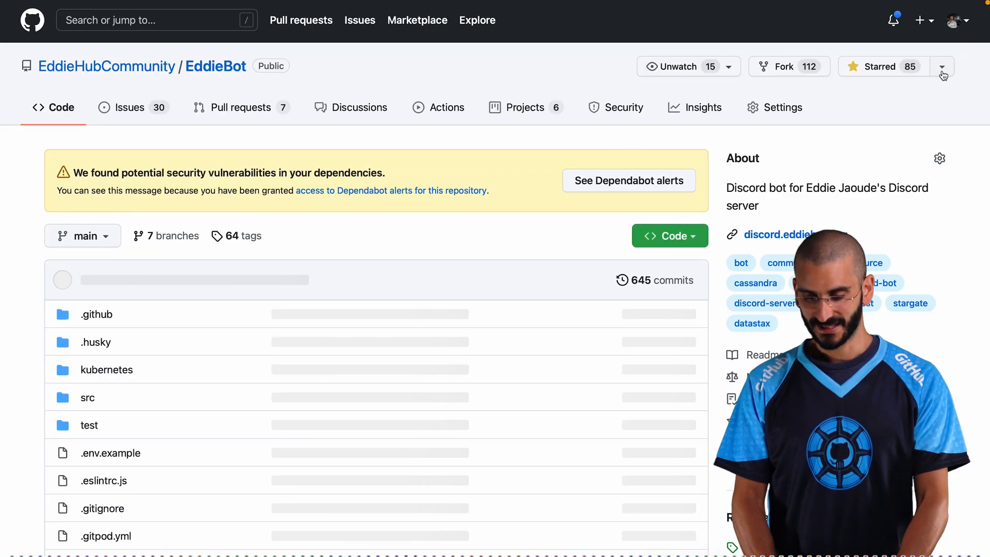
left_click(942, 67)
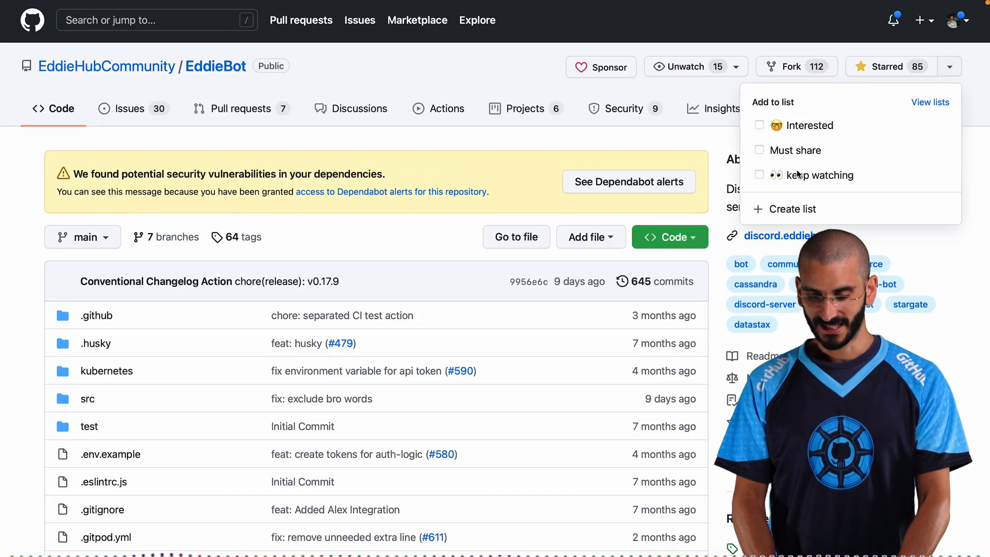
left_click(929, 102)
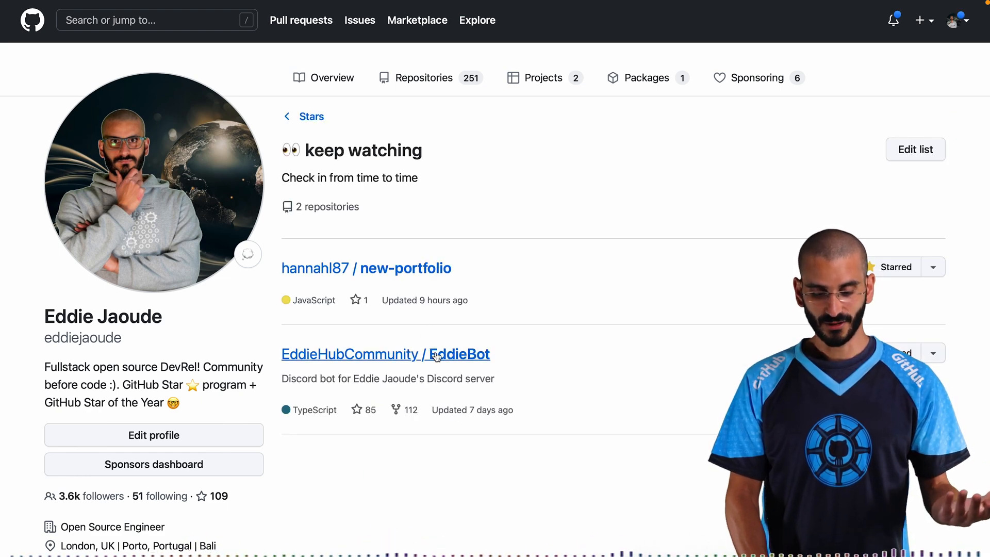
mouse_move(413, 278)
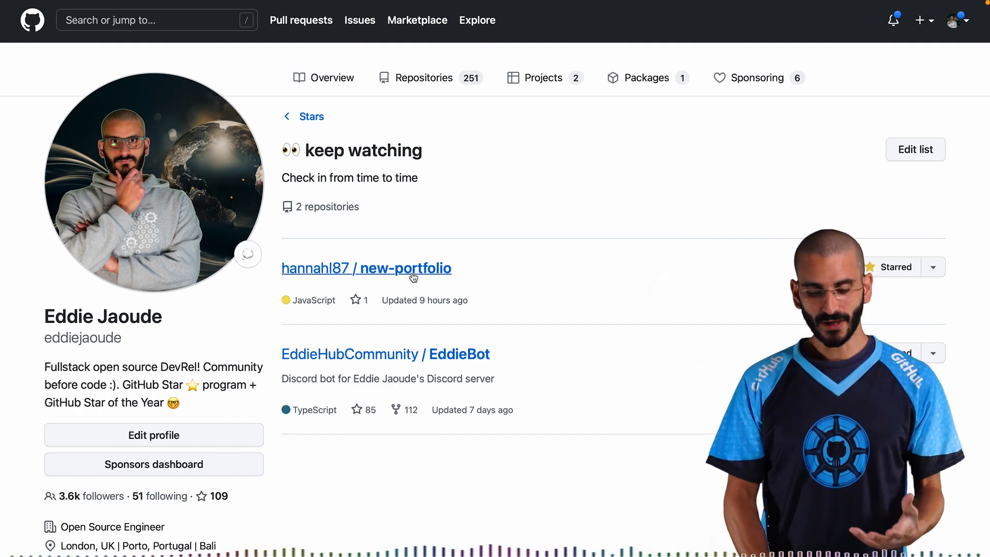
mouse_move(431, 267)
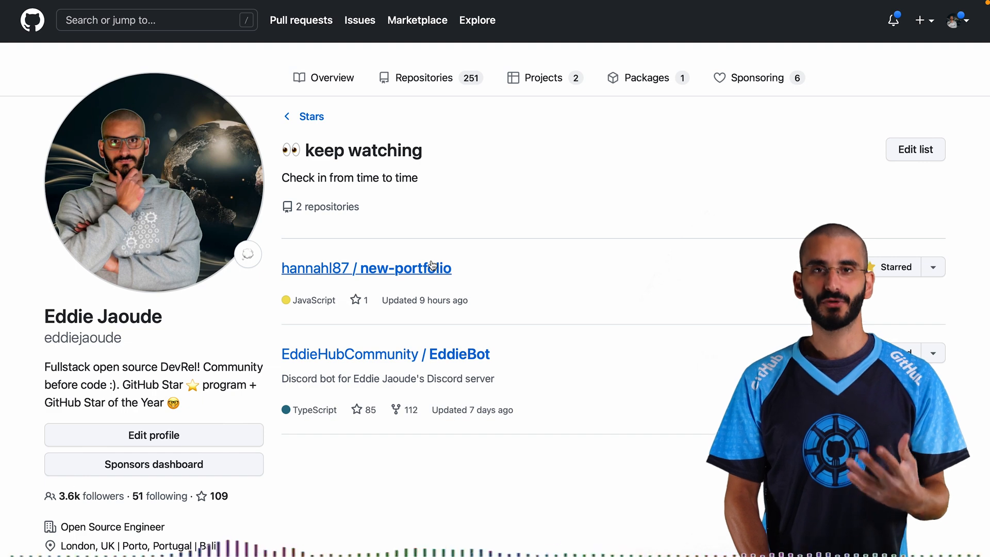
Open the Edit list dialog for the keep watching list
left_click(914, 150)
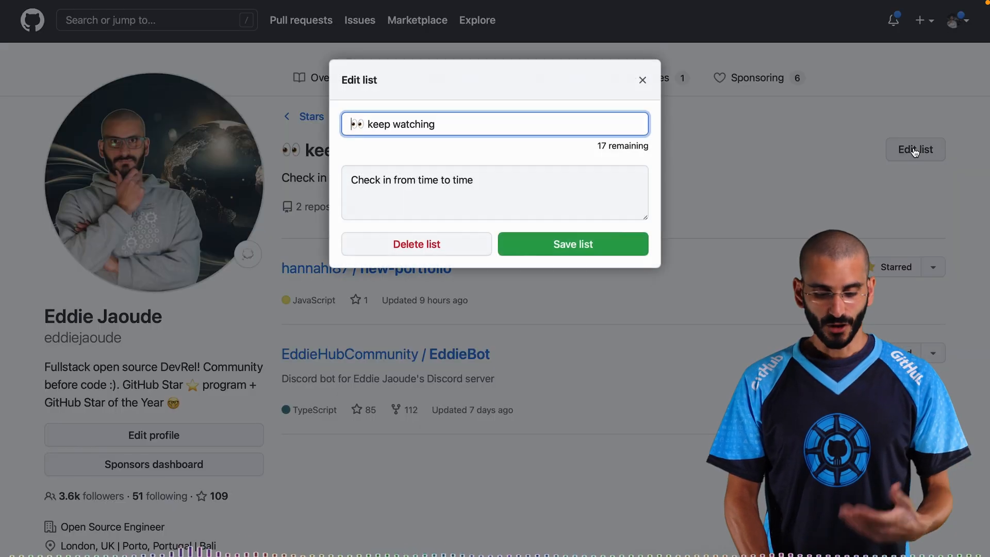
Dismiss the keep watching list editor without changing anything
left_click(494, 192)
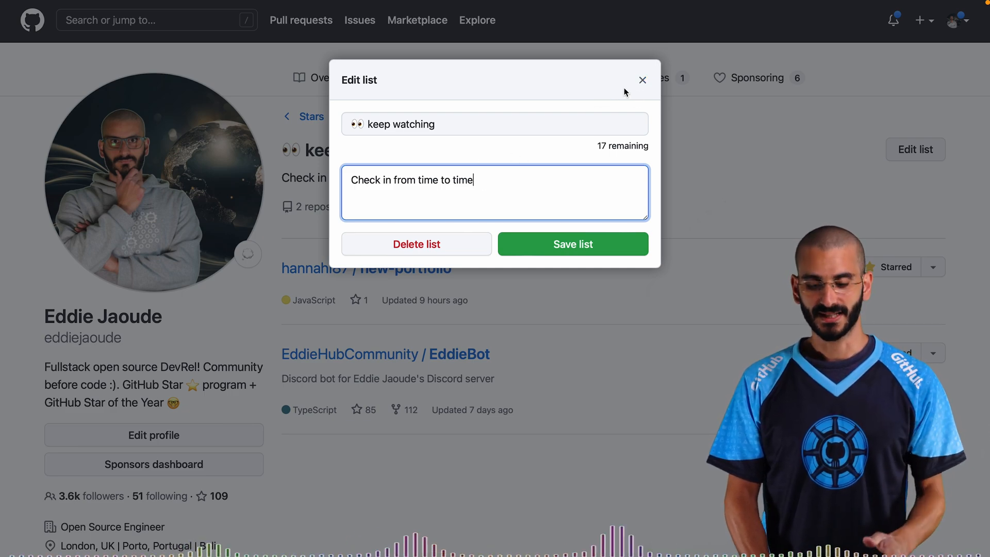
left_click(642, 80)
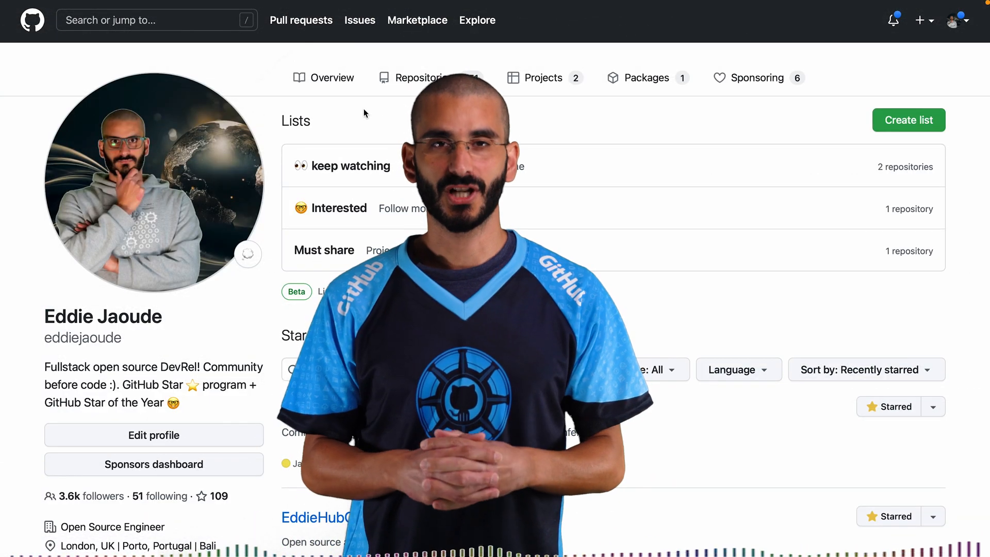